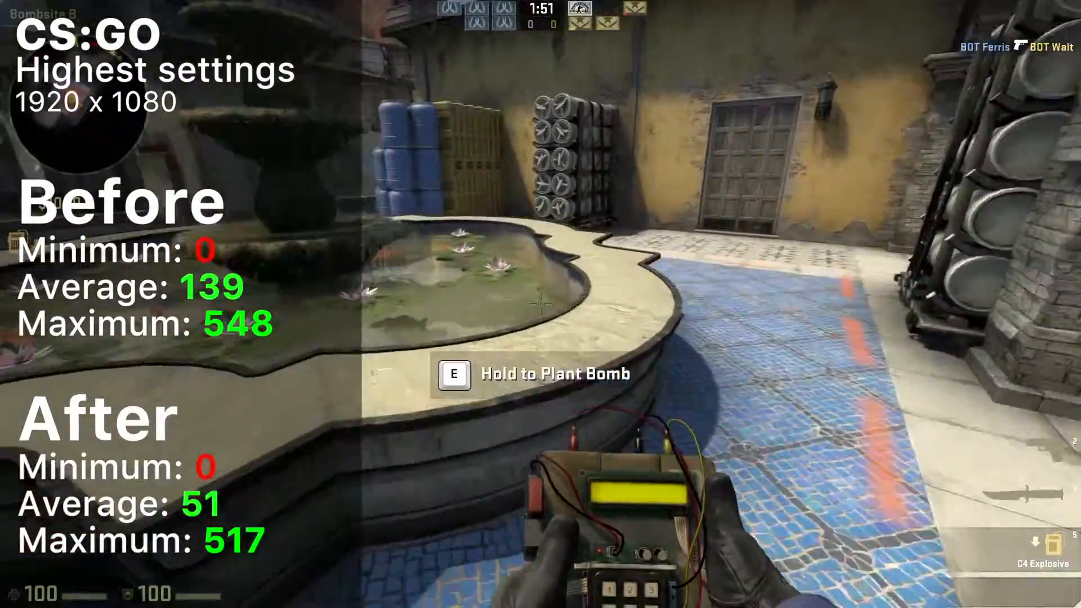
# Enter 'google drive' in Chrome's address bar so matching suggestions appear
pyautogui.press('e')
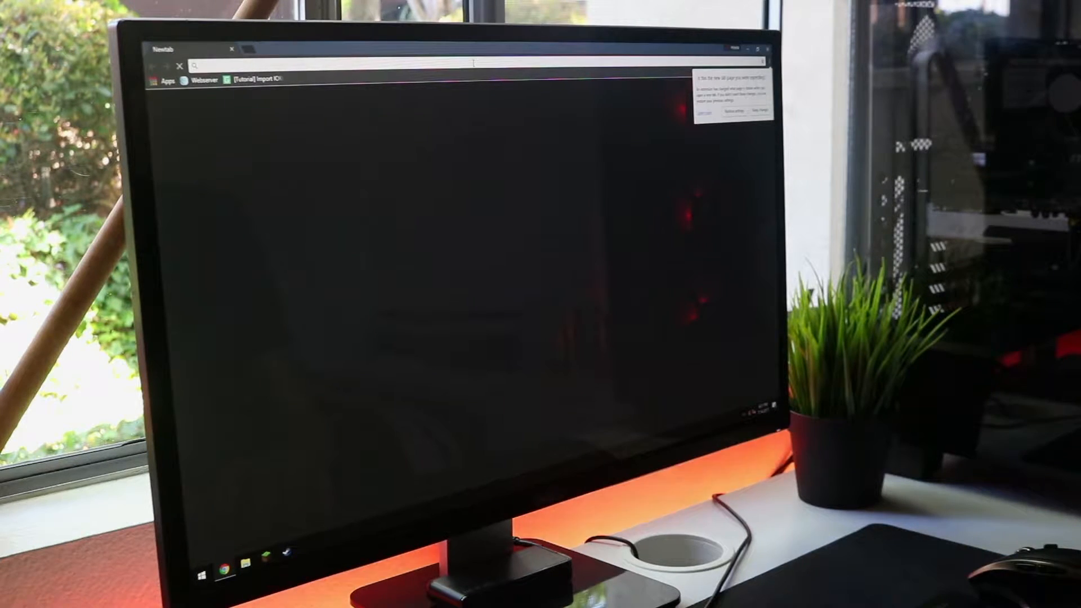
pyautogui.write('google drive')
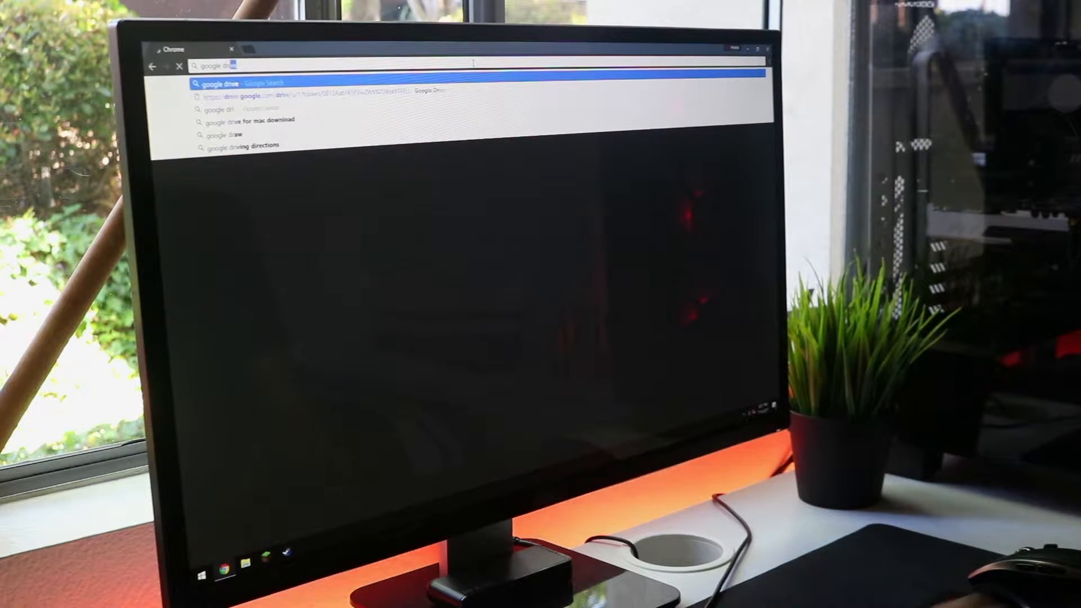